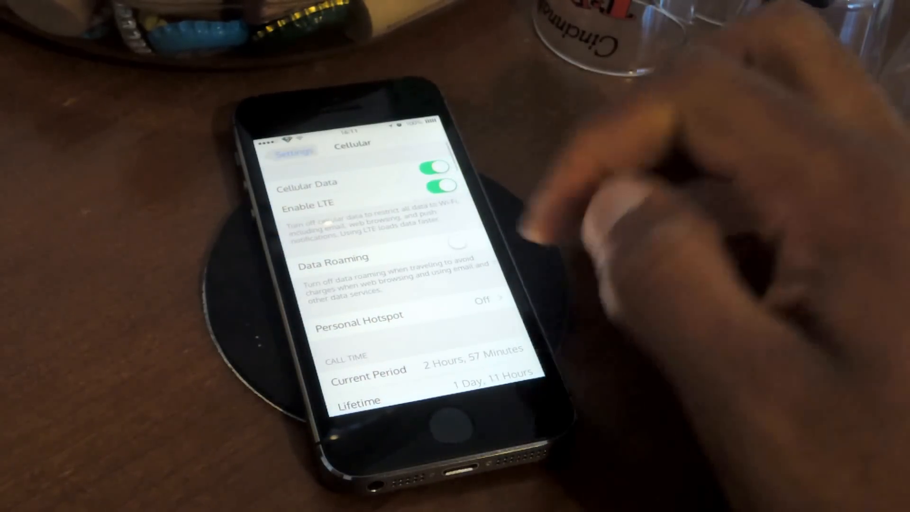
# Step: Review the cycle summary (303 MB used, 1.7 GB left, 26 days) and bring up the section menu
pyautogui.scroll(-3)
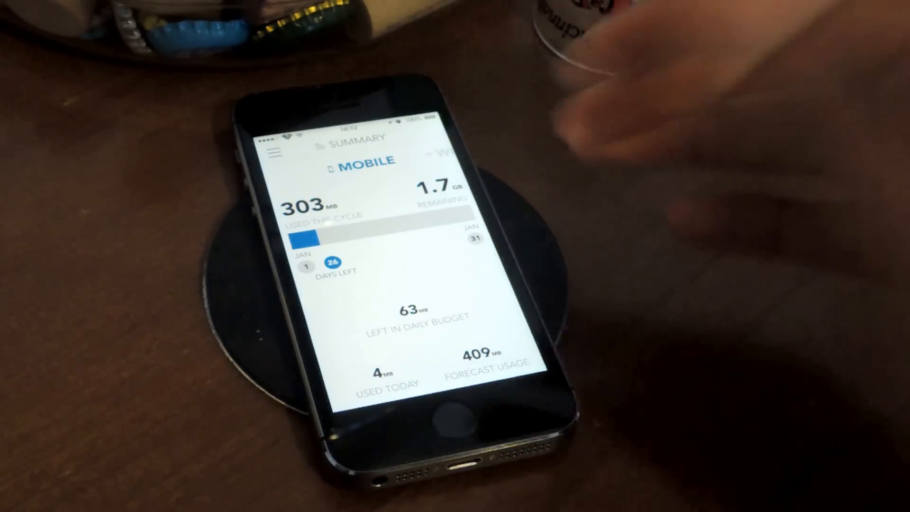
pyautogui.click(273, 152)
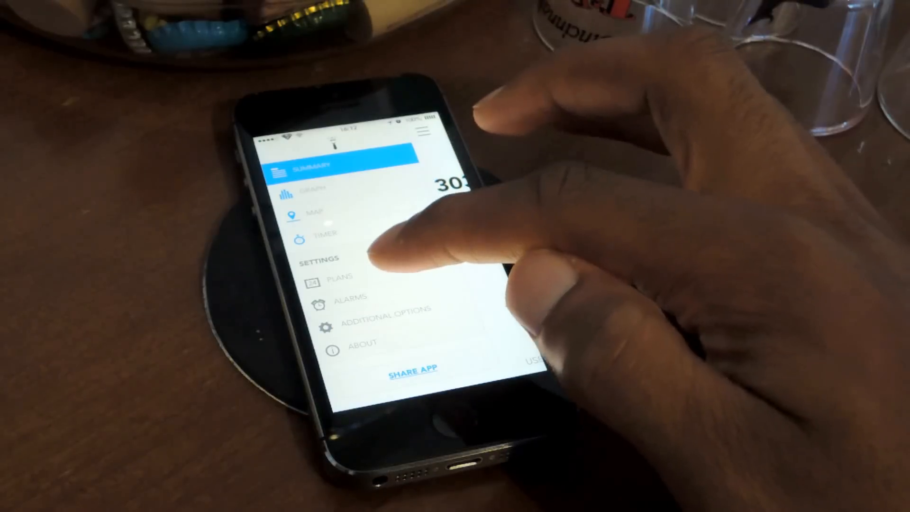
# Step: Go to Plans under Settings to review the data plan setup
pyautogui.click(342, 276)
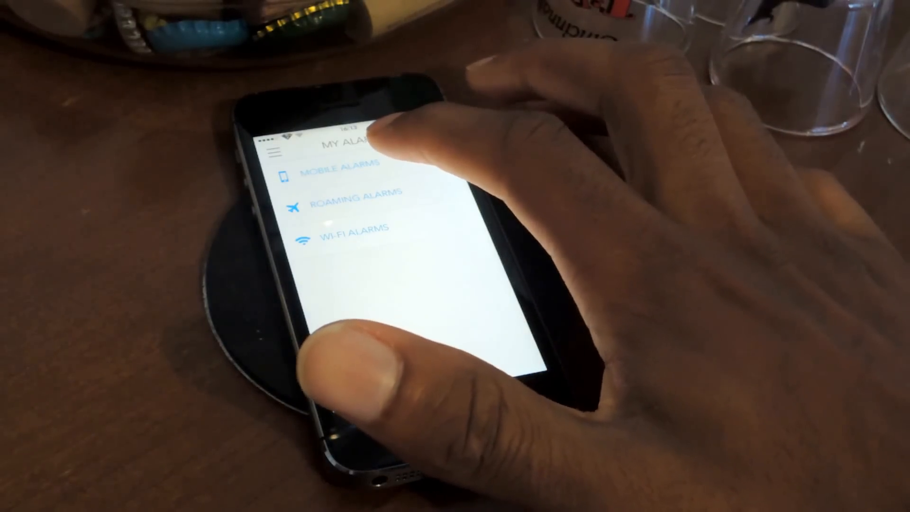
# Step: Show Mobile Alarms with custom alarms #1 and #2, a daily alarm and automatic alarms
pyautogui.click(341, 170)
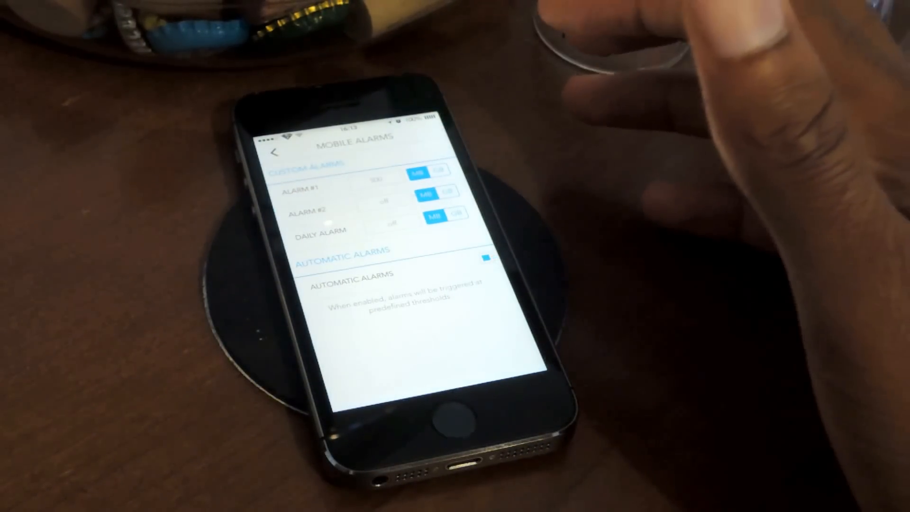